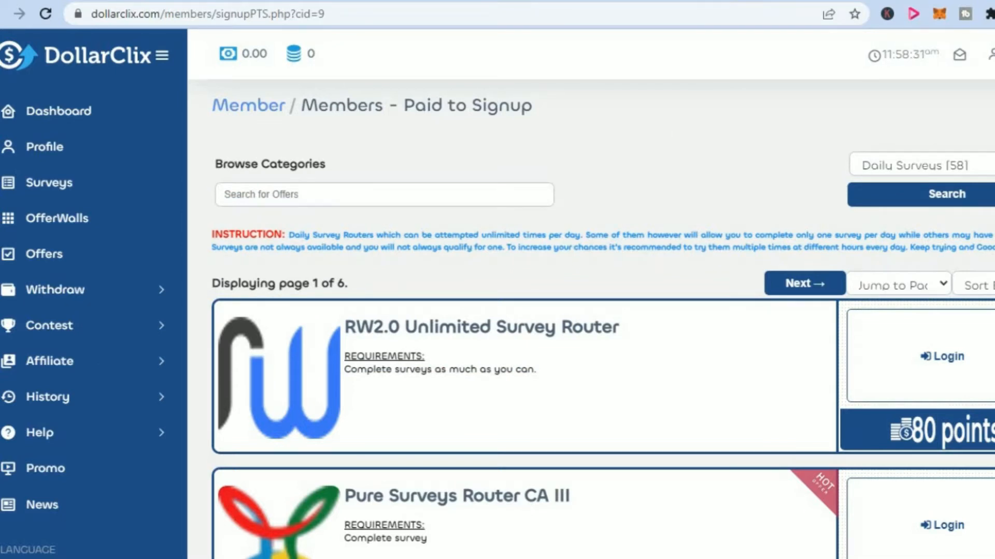
# Step: Browse down the DollarClix home page through its offers and payment proof sections
pyautogui.scroll(-3)
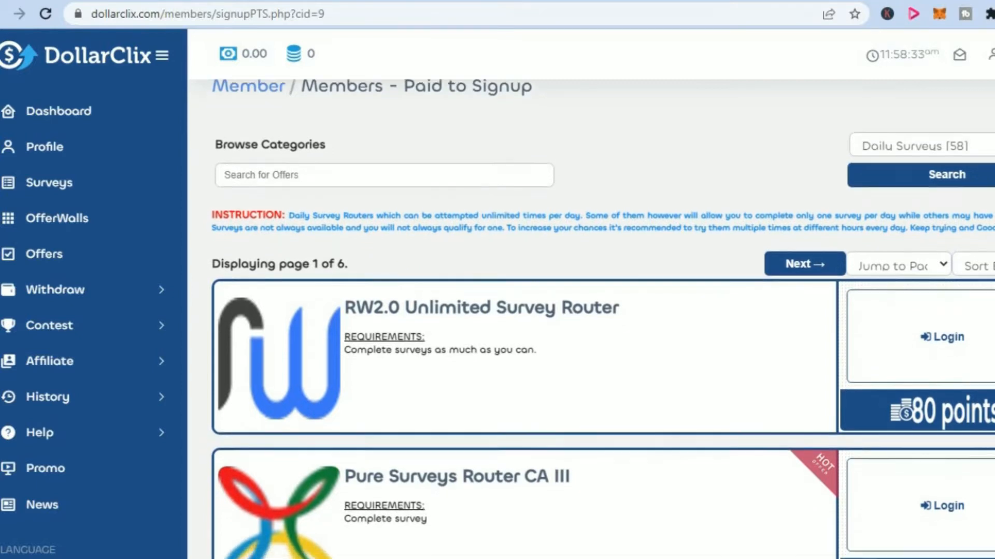
pyautogui.scroll(-3)
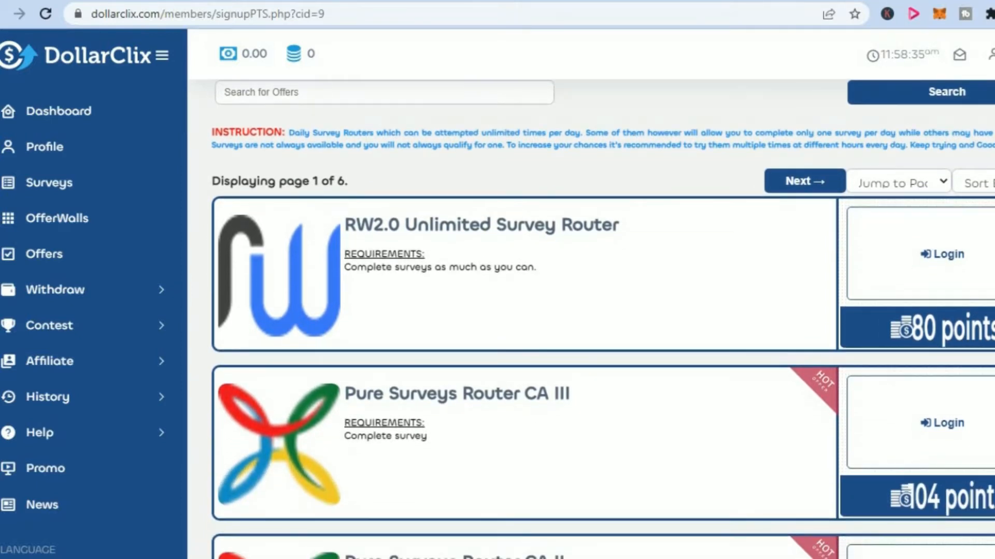
pyautogui.scroll(-3)
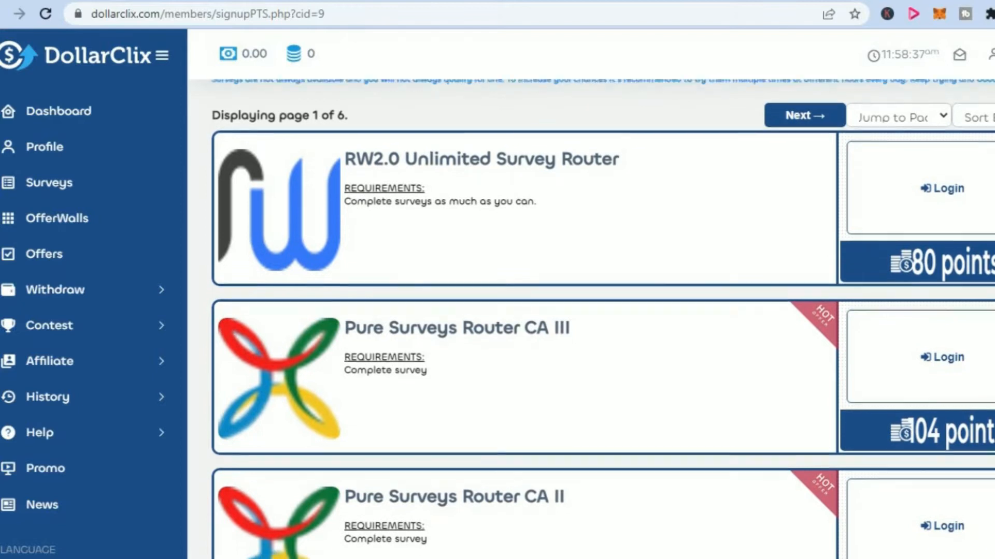
pyautogui.scroll(-3)
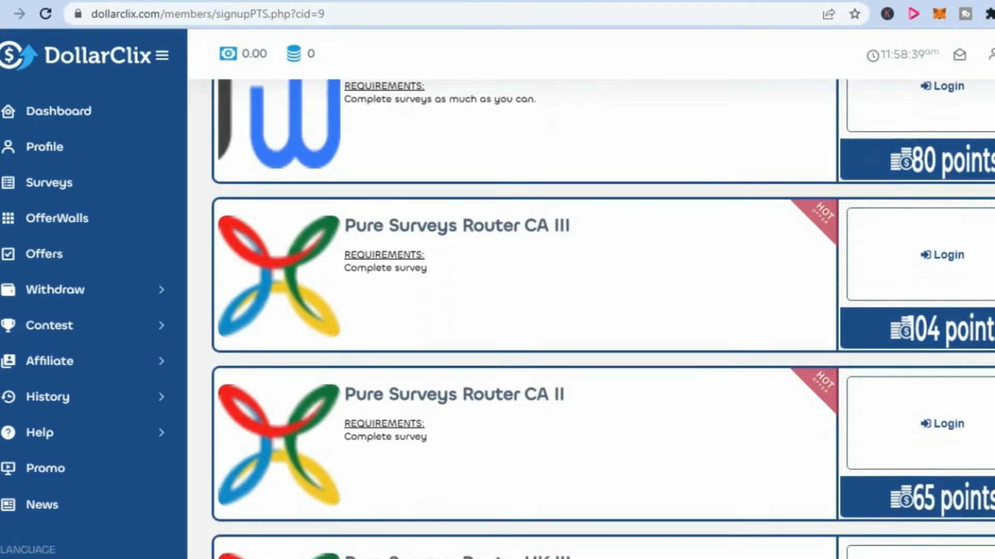
pyautogui.scroll(-3)
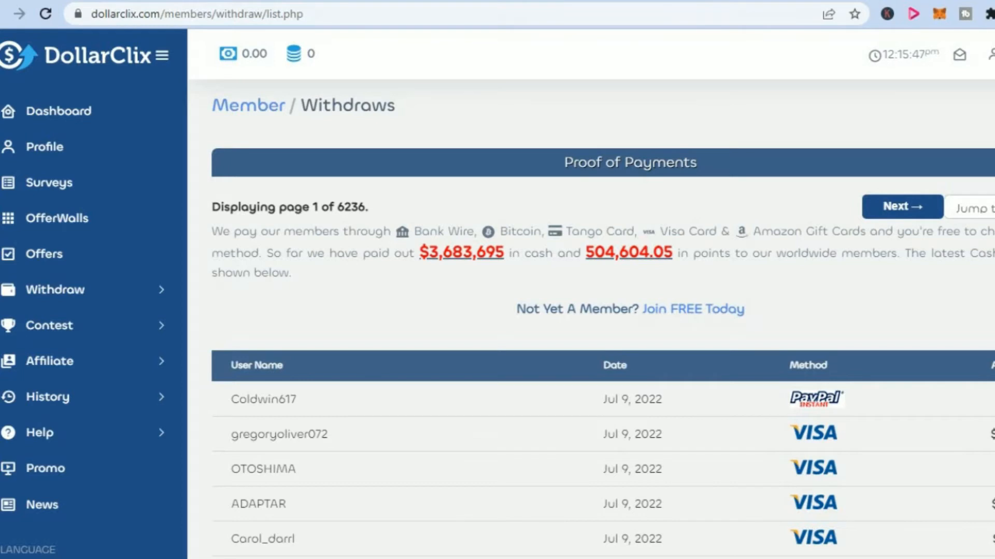
pyautogui.scroll(-3)
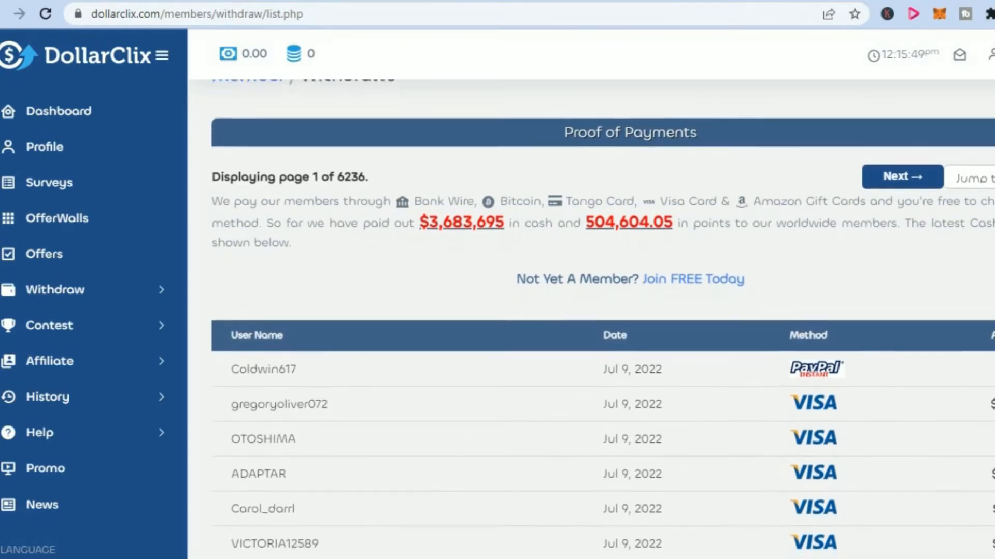
pyautogui.scroll(-3)
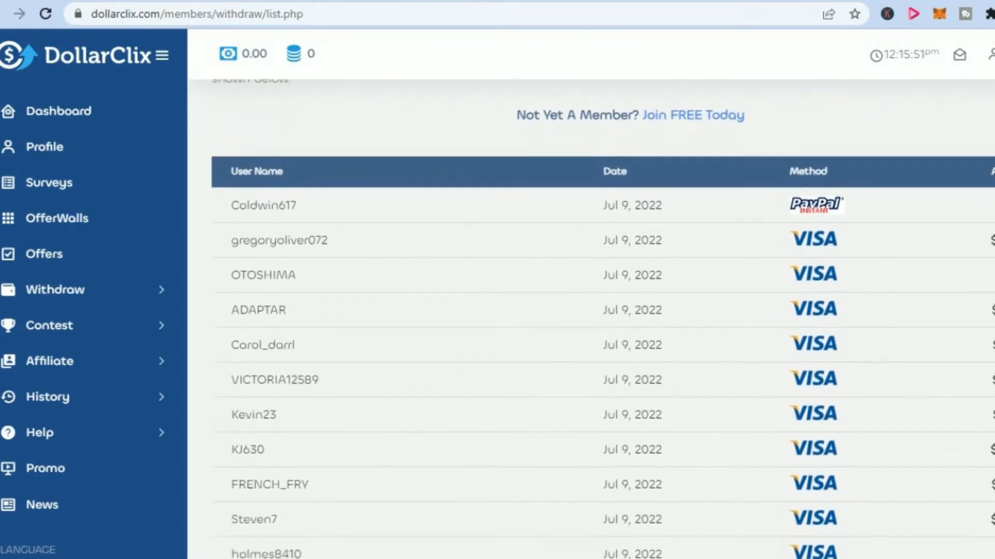
pyautogui.scroll(-3)
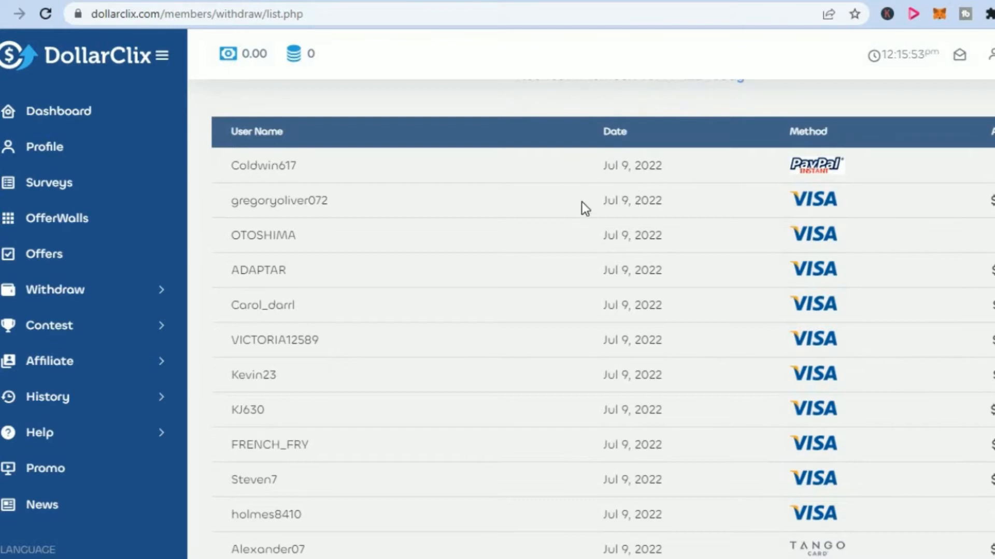
pyautogui.moveTo(631, 196)
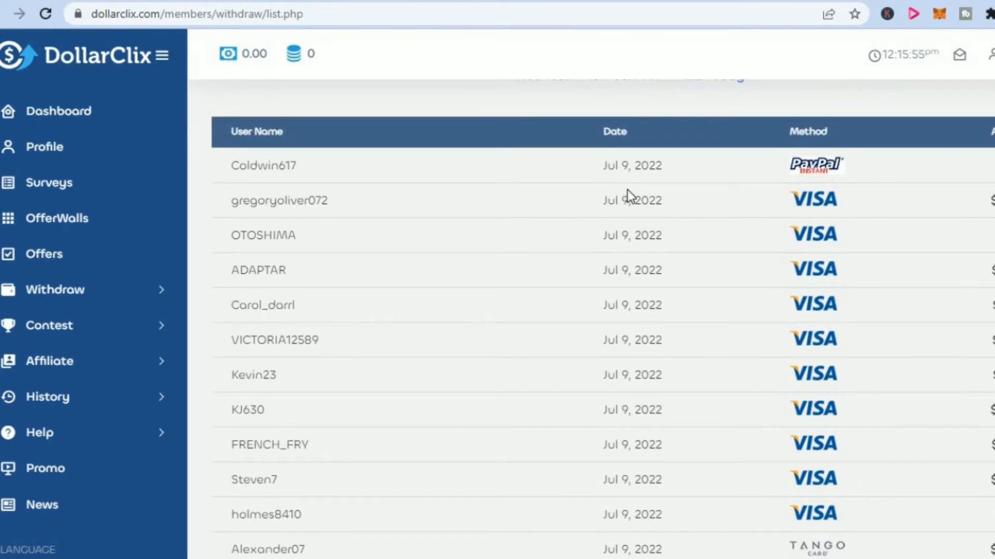
pyautogui.moveTo(779, 233)
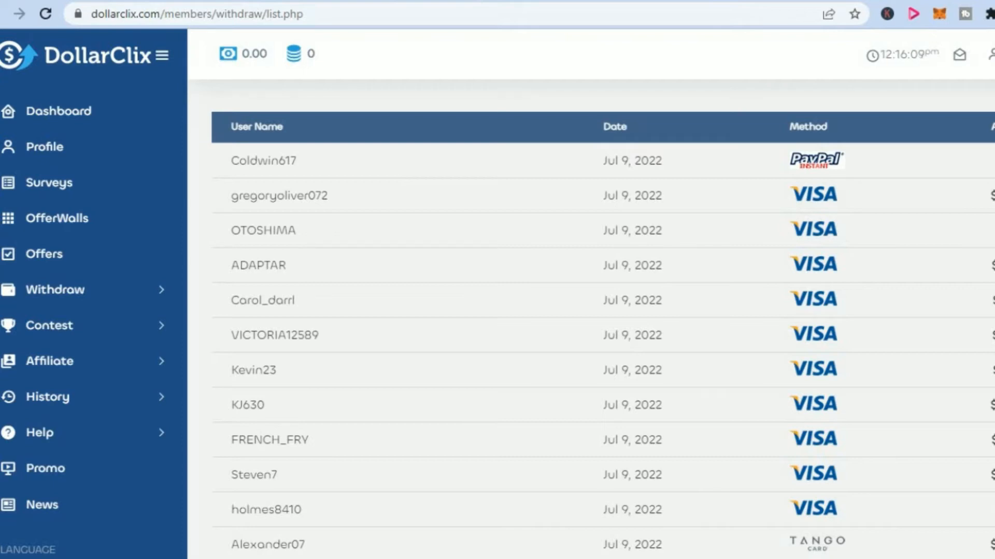
pyautogui.scroll(-3)
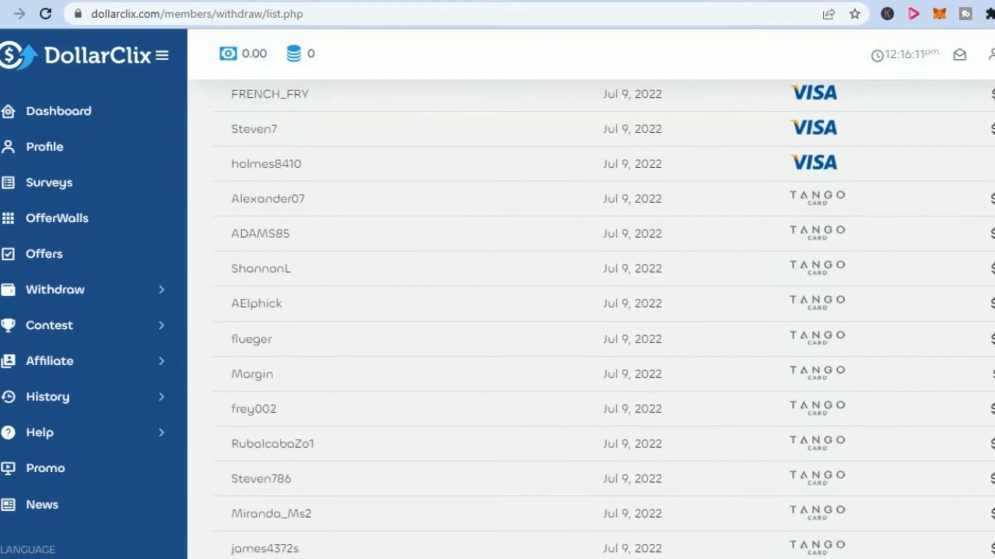
pyautogui.scroll(-3)
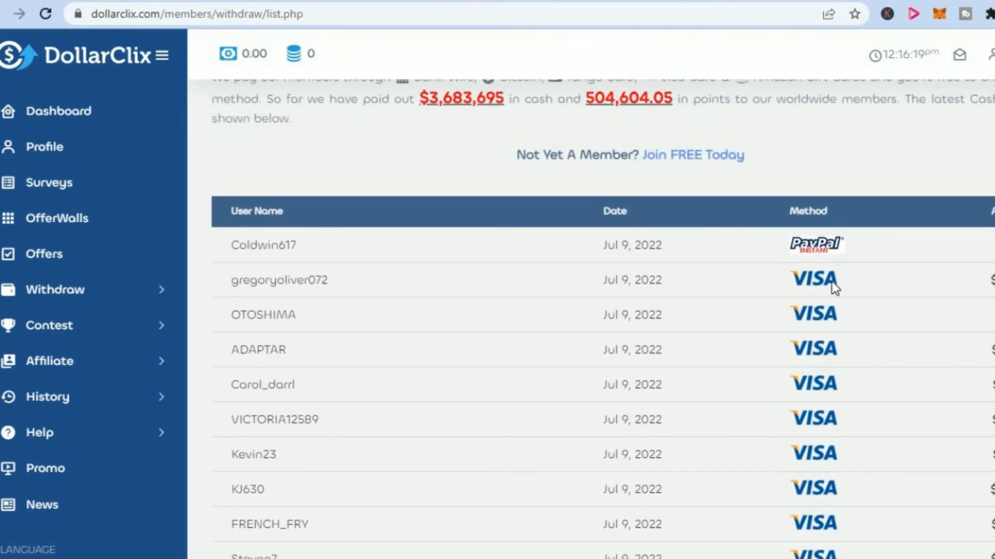
pyautogui.moveTo(624, 349)
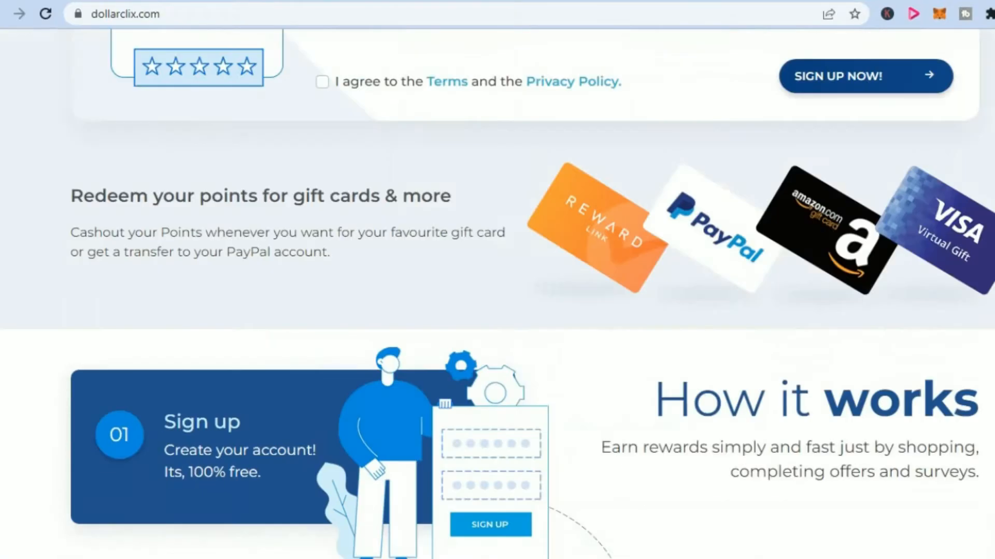
# Step: Return to the top and use Get Started to reach the empty sign-up form
pyautogui.scroll(3)
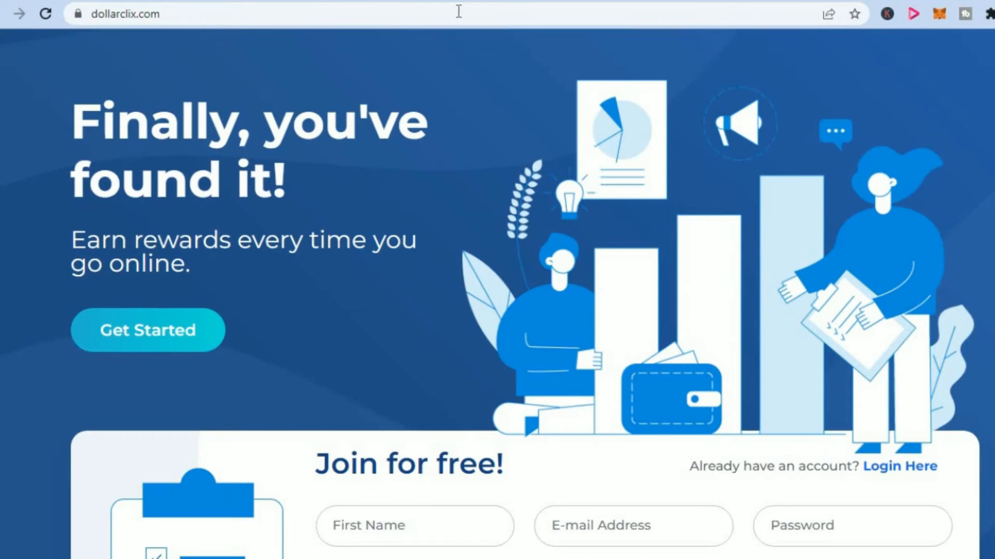
pyautogui.click(147, 329)
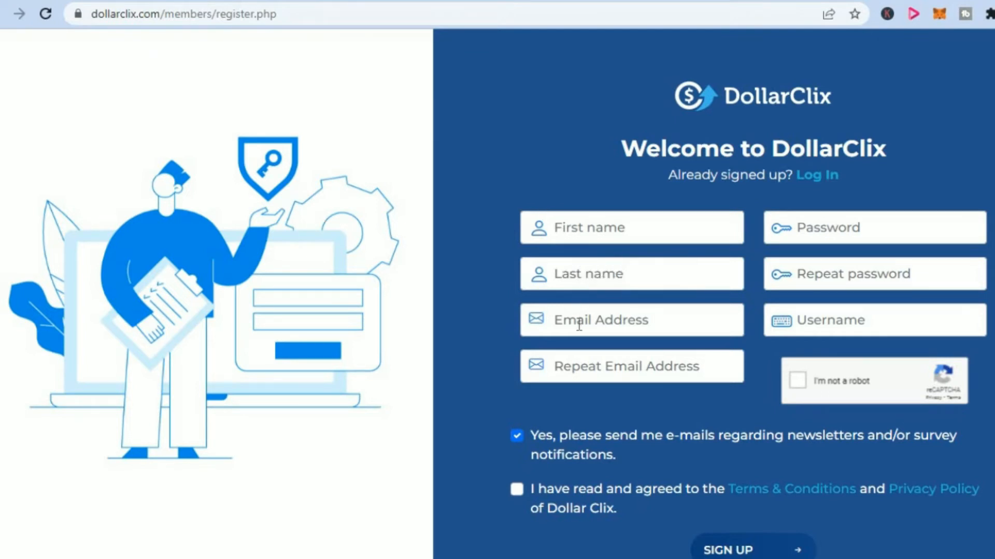
pyautogui.click(752, 549)
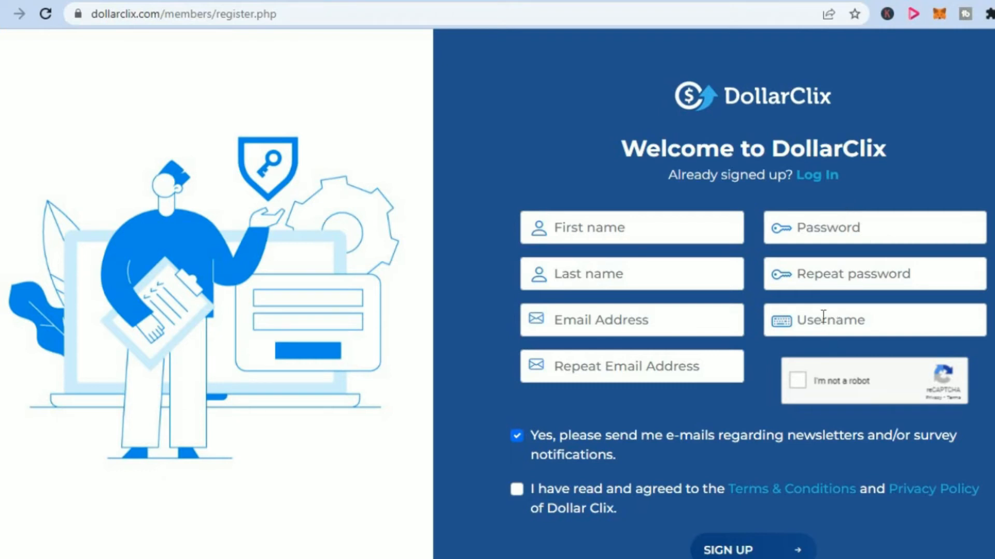
pyautogui.moveTo(520, 117)
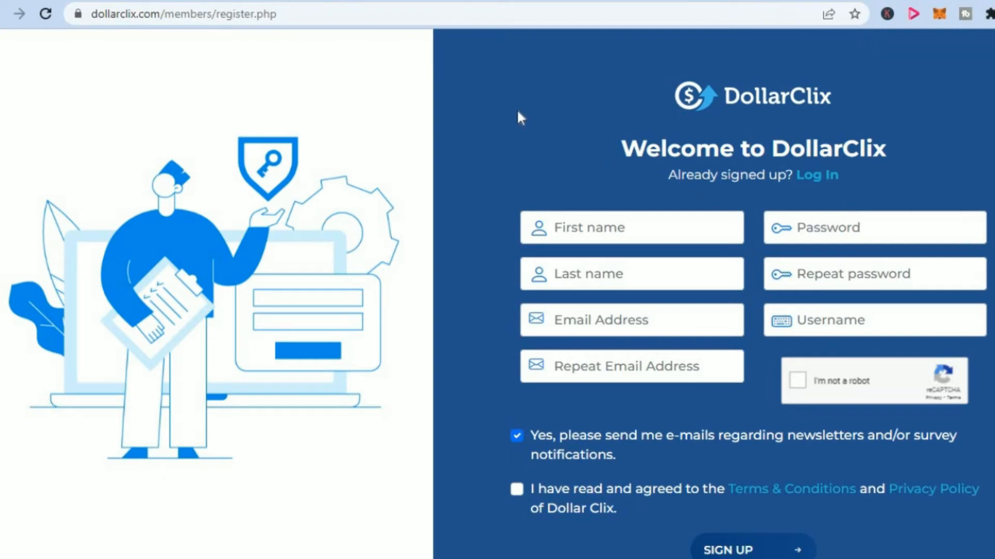
pyautogui.moveTo(558, 70)
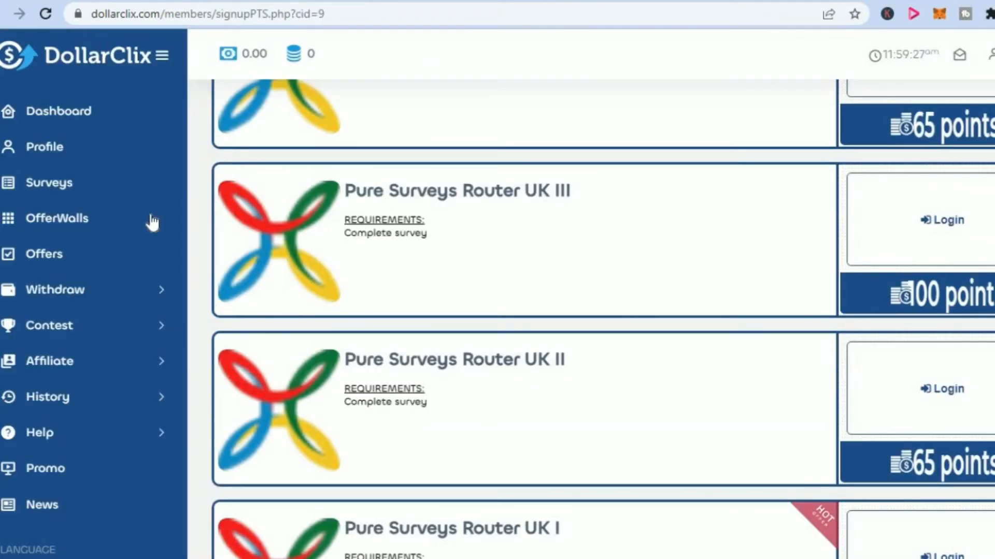
pyautogui.moveTo(87, 227)
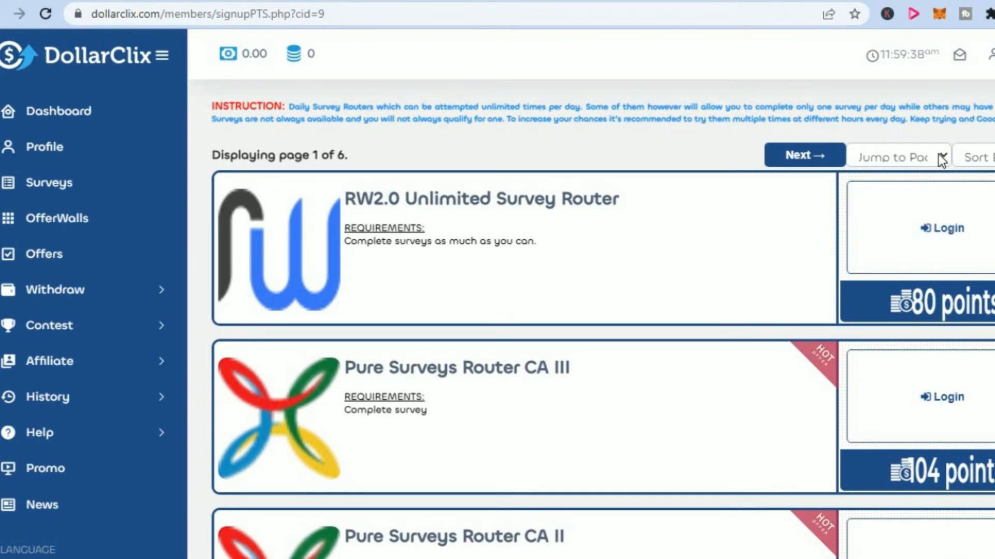
pyautogui.click(894, 157)
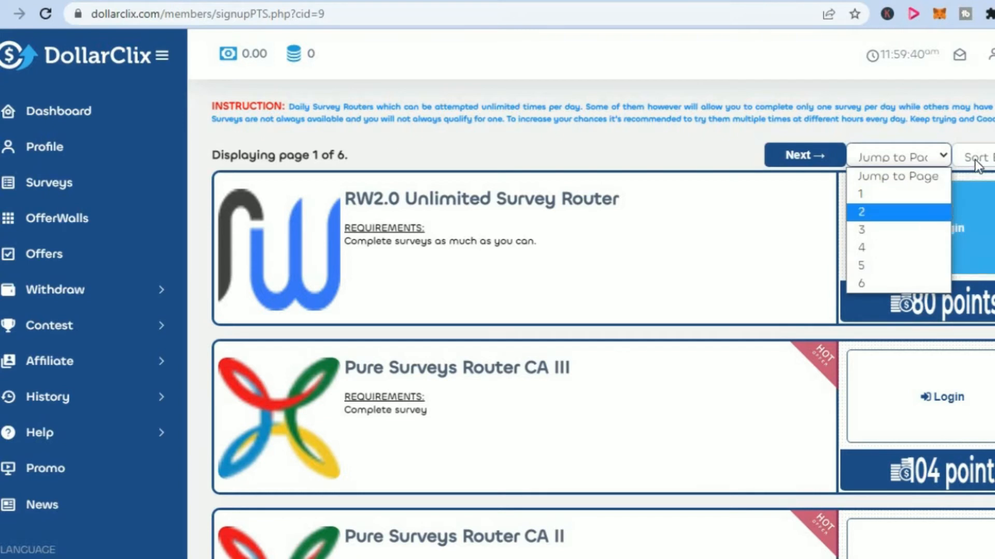
pyautogui.click(980, 156)
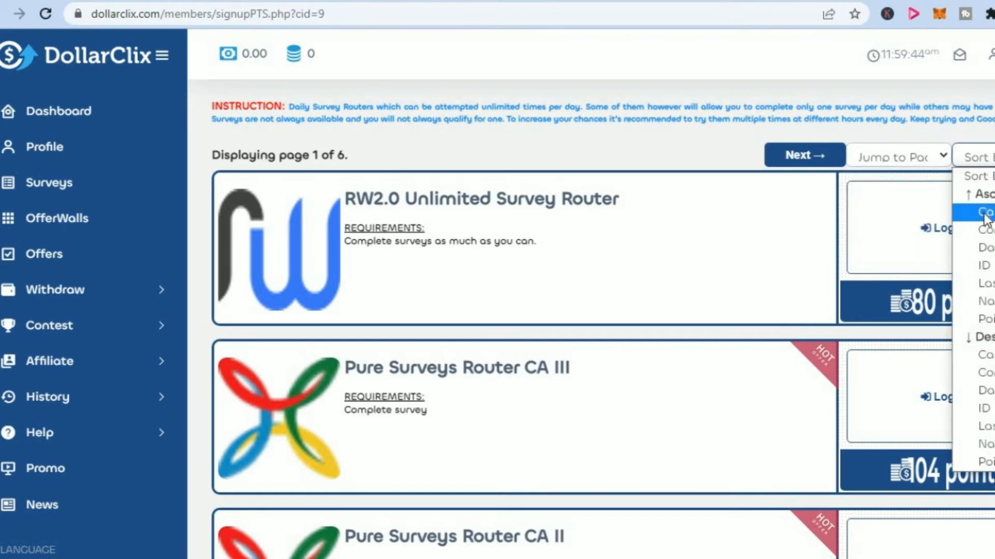
pyautogui.moveTo(986, 253)
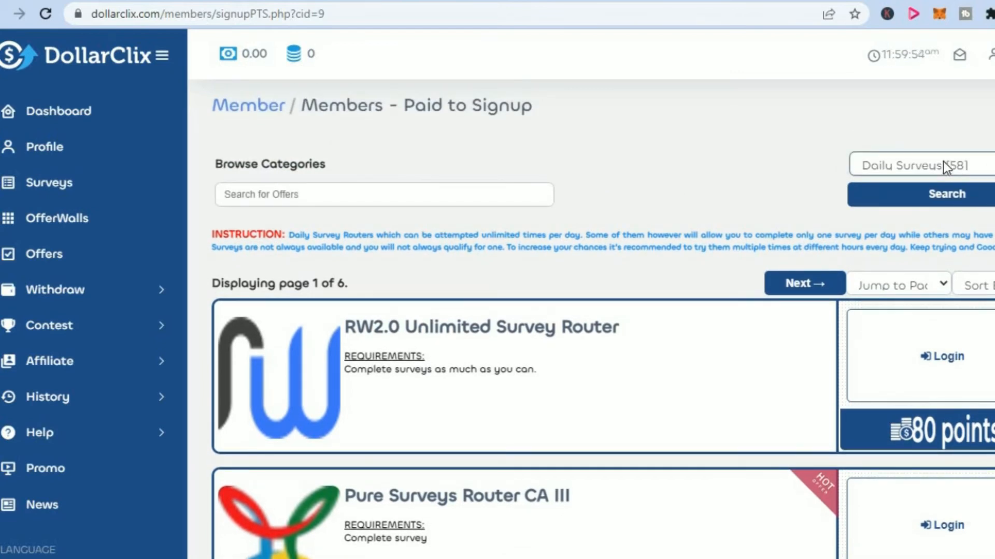
pyautogui.click(920, 166)
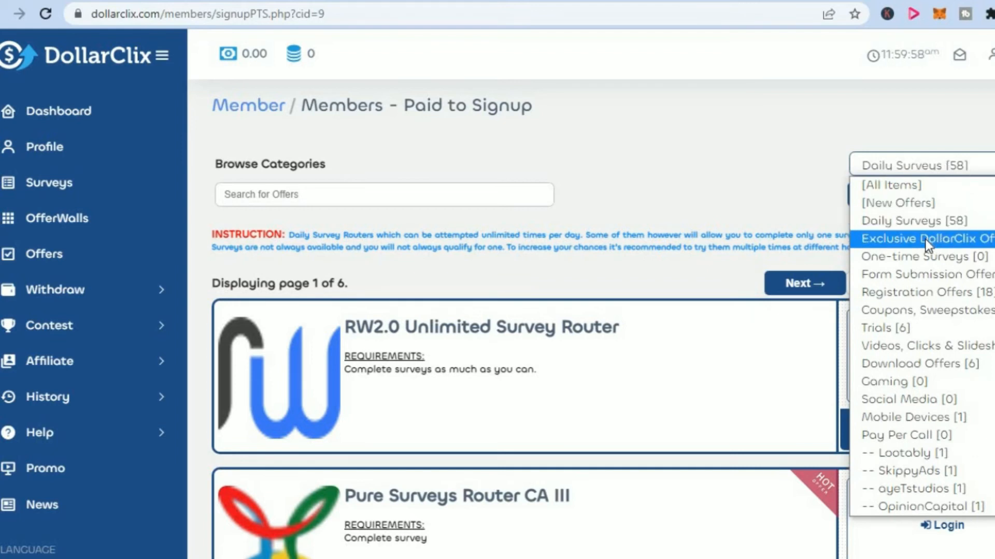
pyautogui.moveTo(923, 257)
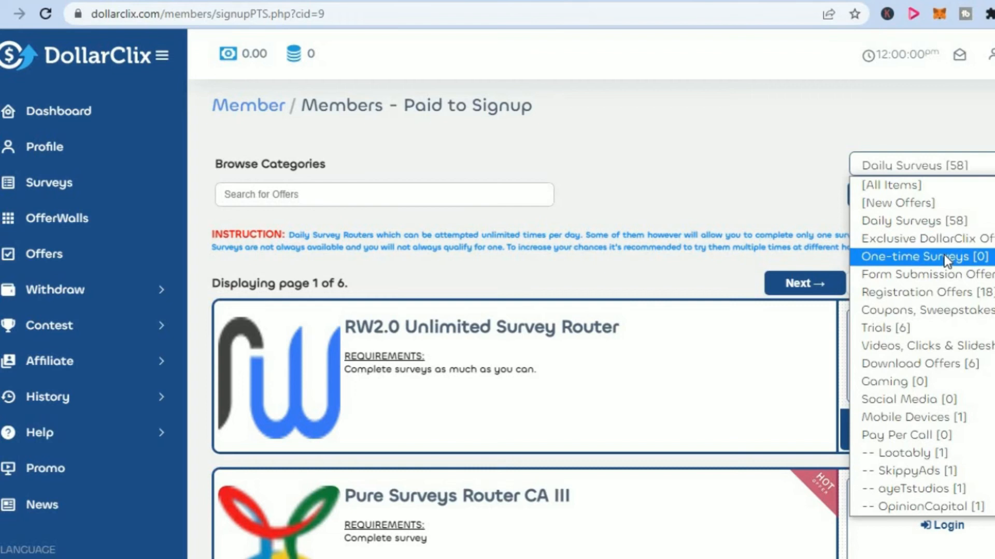
pyautogui.moveTo(927, 274)
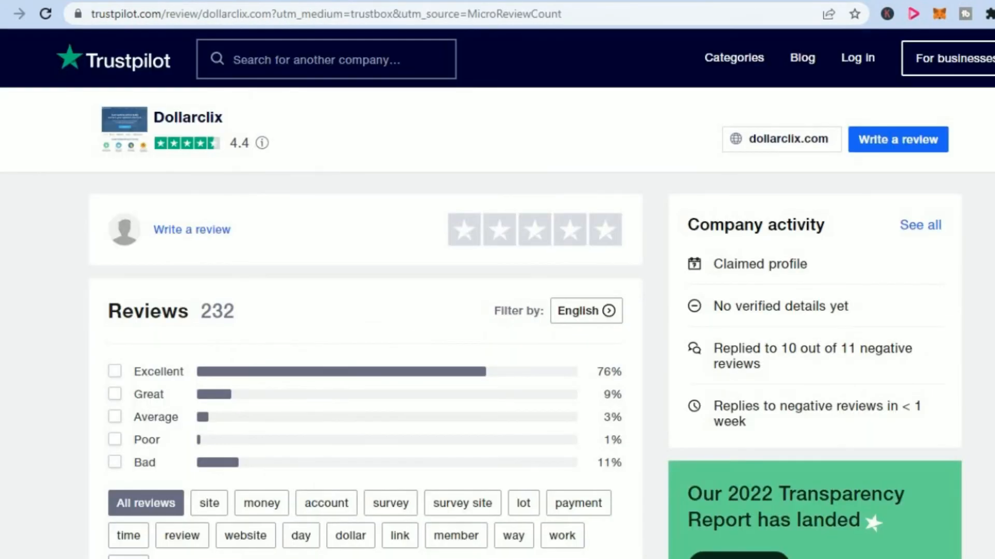
pyautogui.moveTo(87, 70)
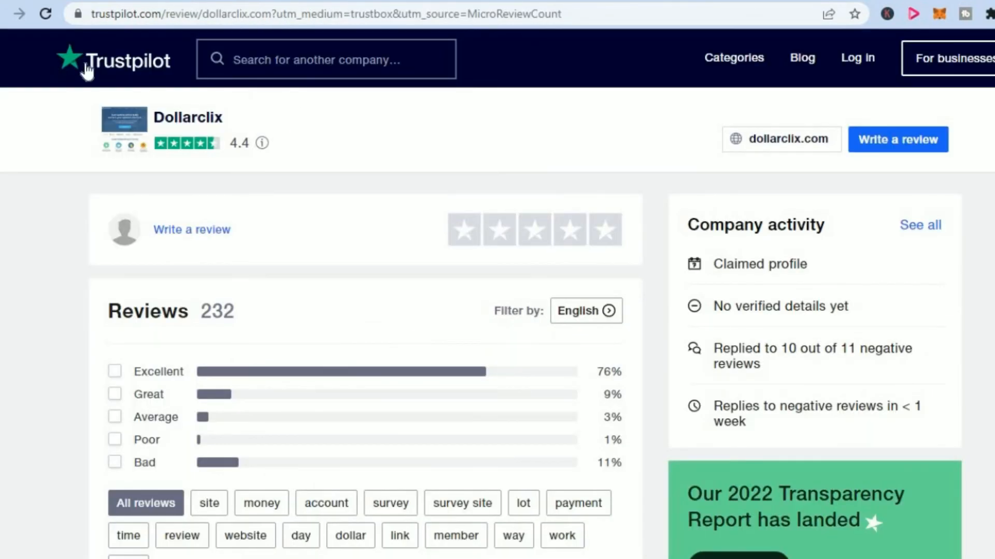
pyautogui.moveTo(399, 137)
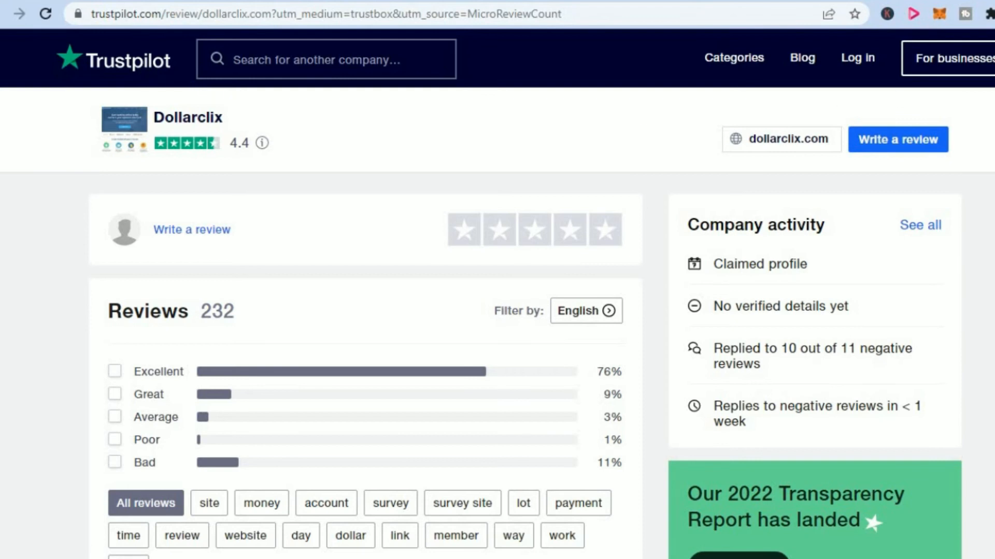
pyautogui.scroll(-3)
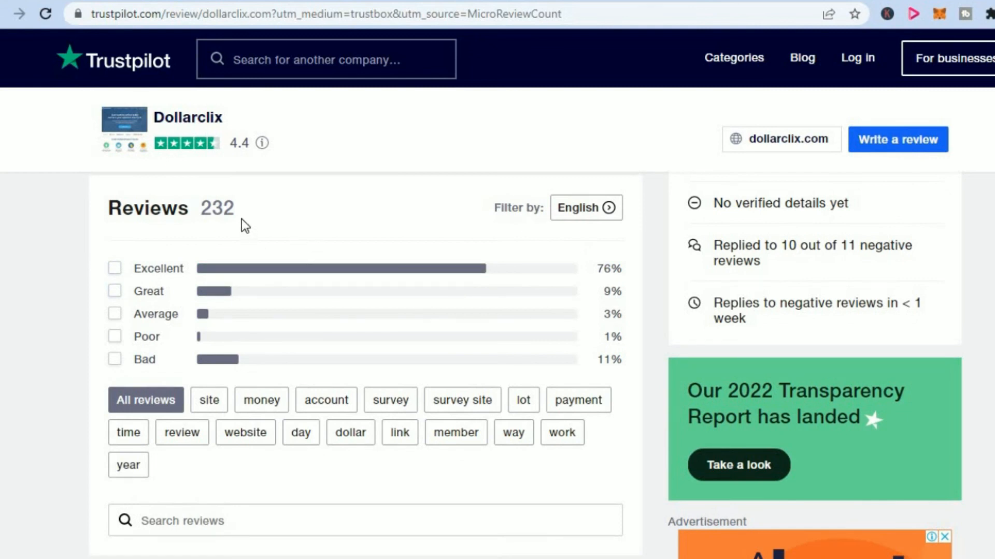
pyautogui.moveTo(242, 158)
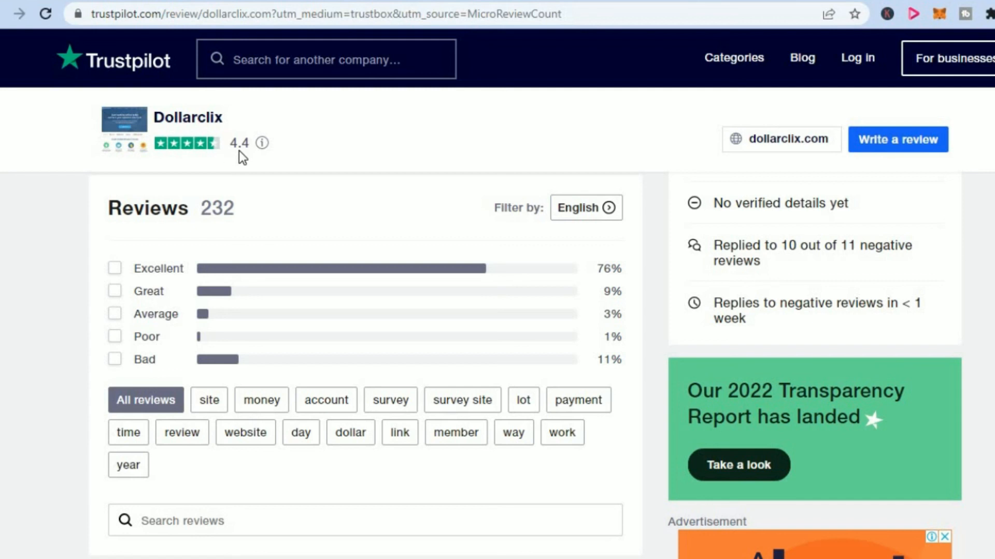
pyautogui.moveTo(264, 166)
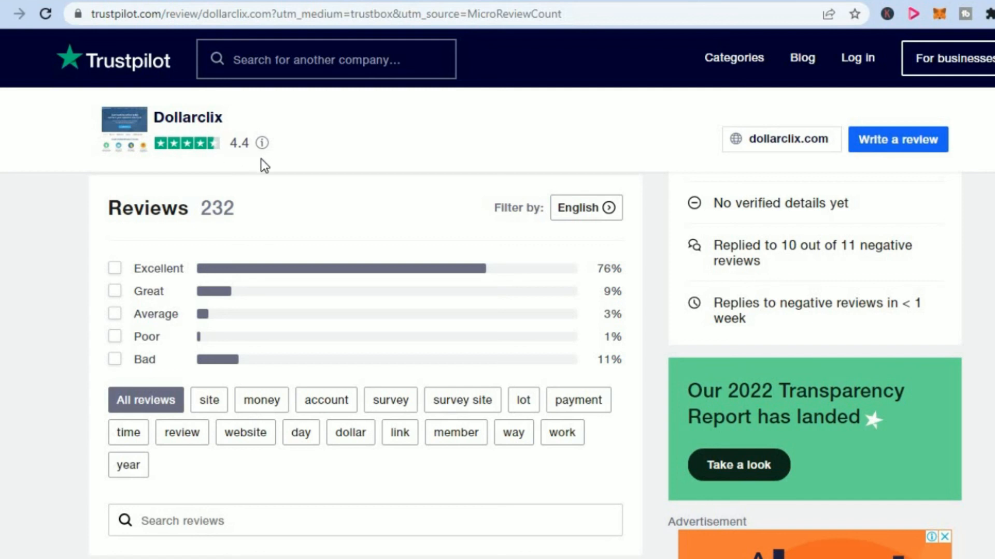